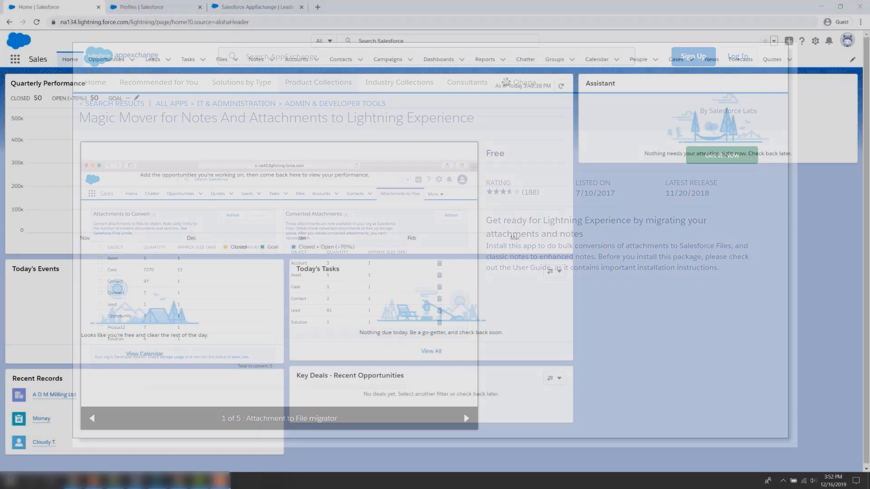
Open the System Administrator profile and scroll to the Download AppExchange Packages permission.
left_click(147, 6)
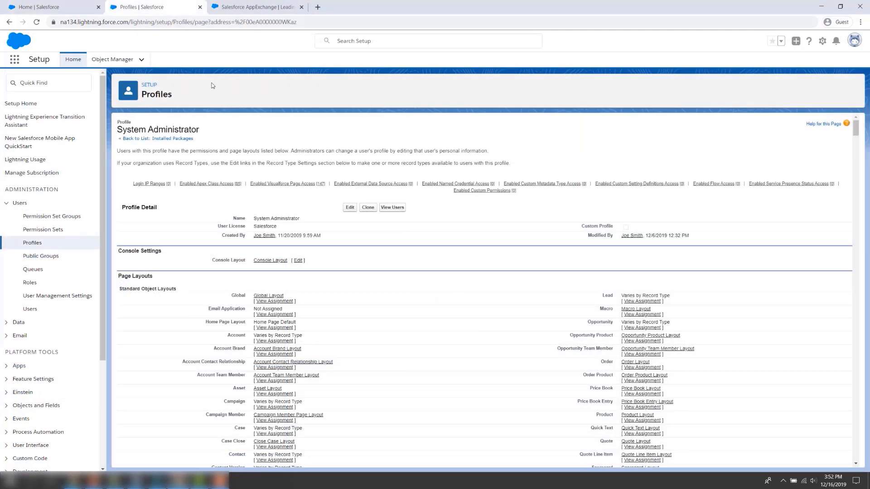
scroll("down", 3)
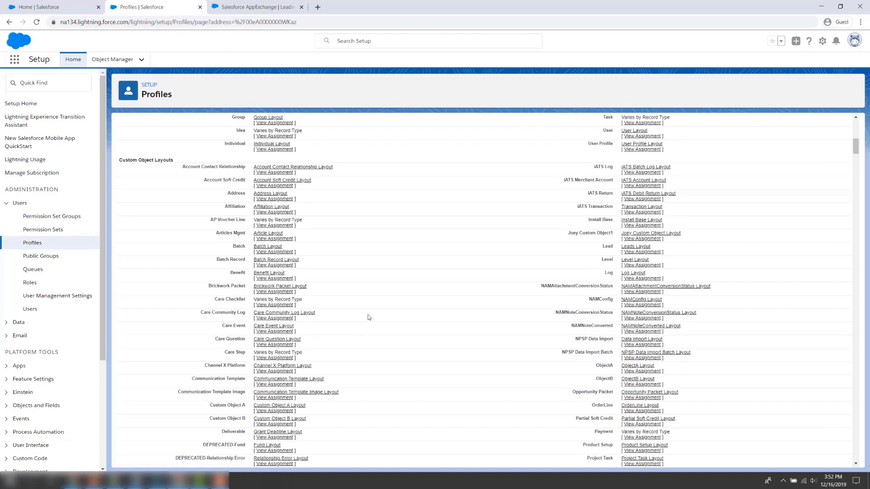
scroll("down", 3)
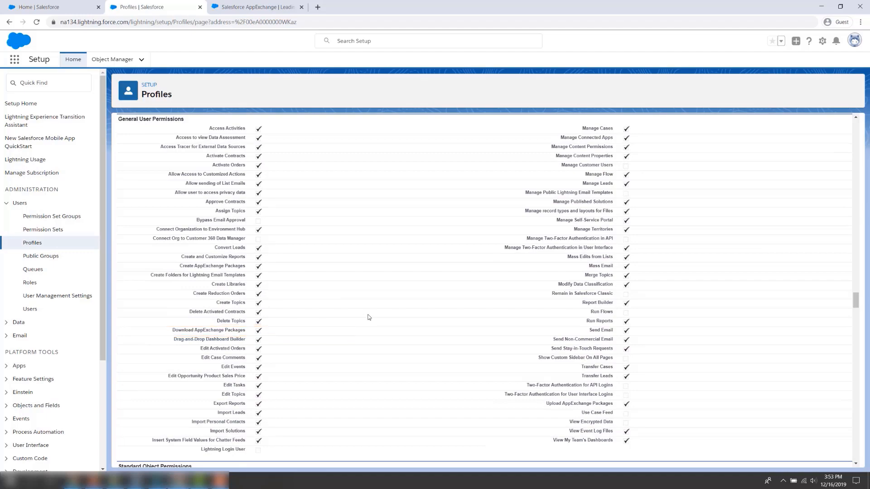
Search AppExchange for 'ma' and open the free Magic Mover for Notes And Attachments listing.
left_click(257, 7)
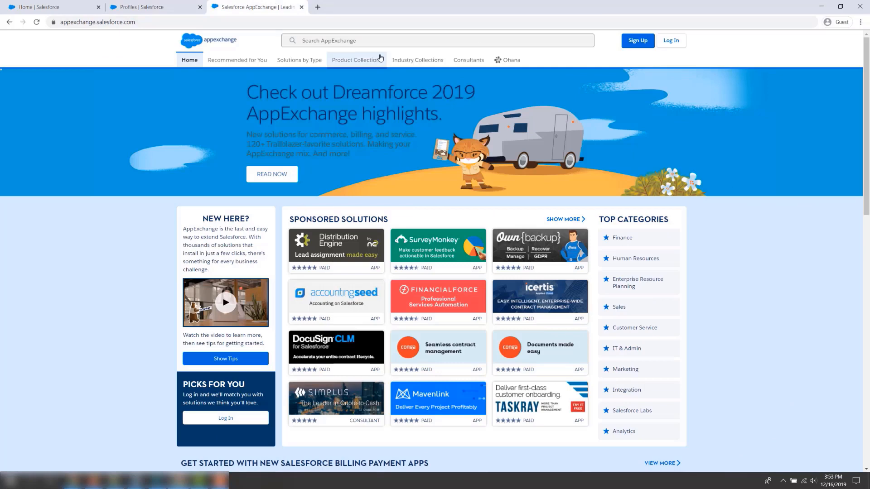
mouse_move(417, 60)
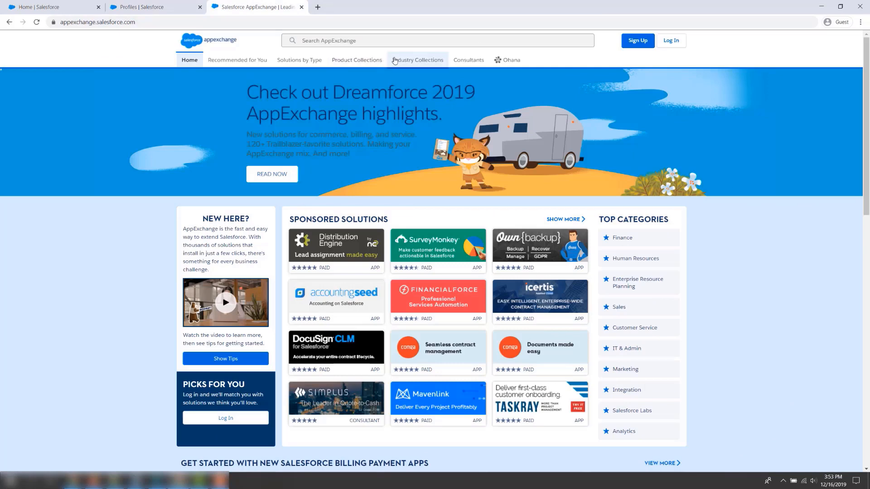
type("ma")
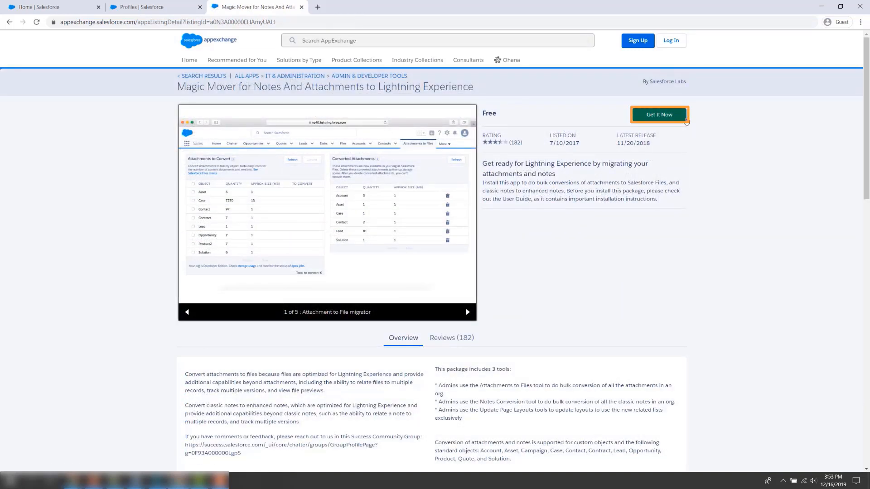
Start Get It Now for Magic Mover and log in with Salesforce credentials.
left_click(657, 115)
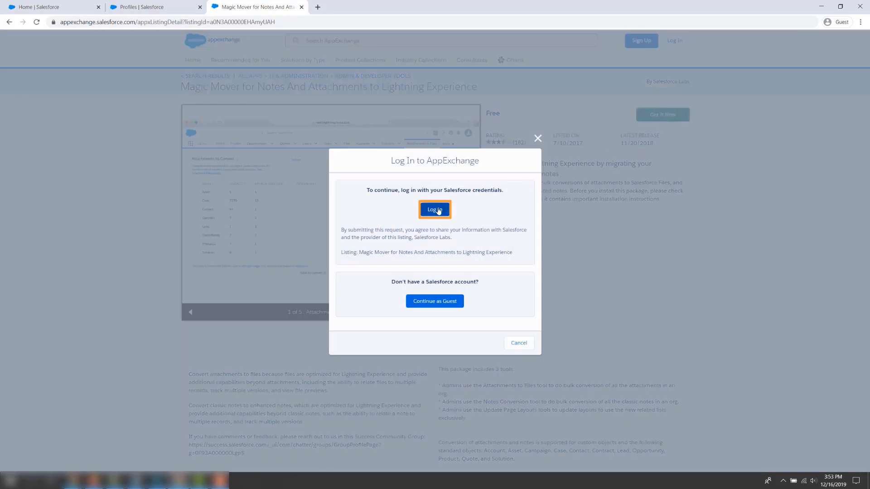
left_click(435, 209)
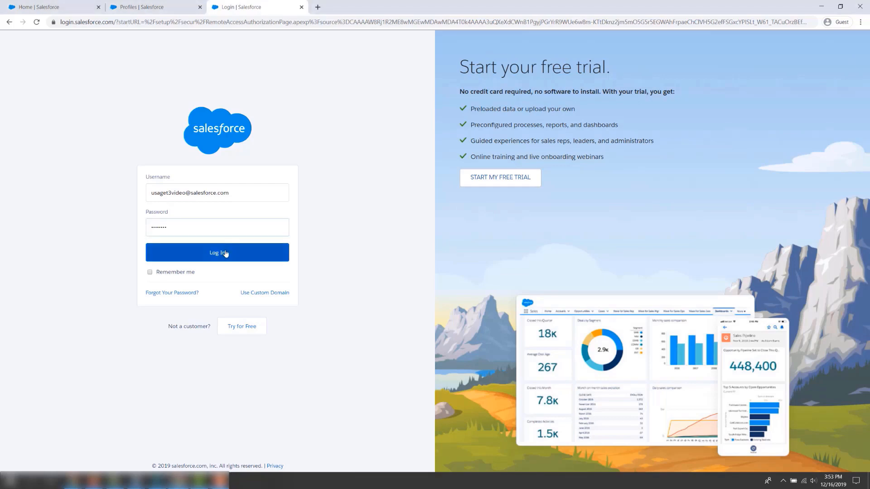
left_click(217, 252)
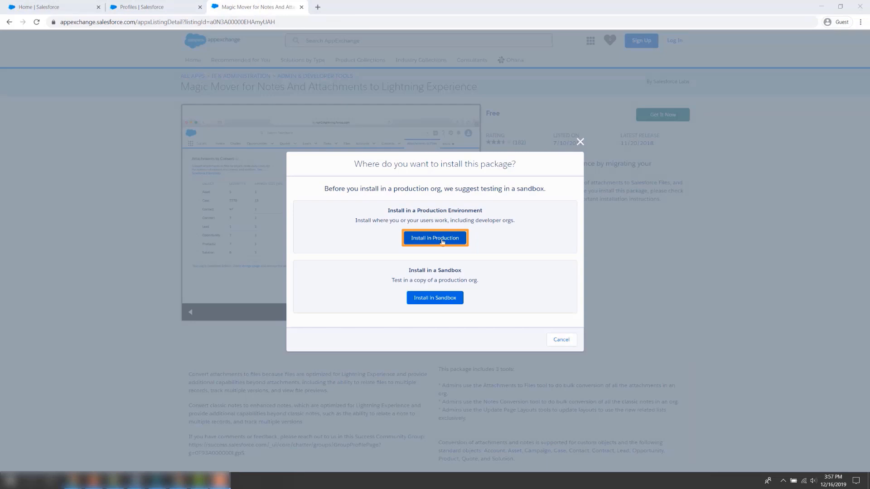
Install Magic Mover in production, accepting the terms and confirming the install.
left_click(434, 238)
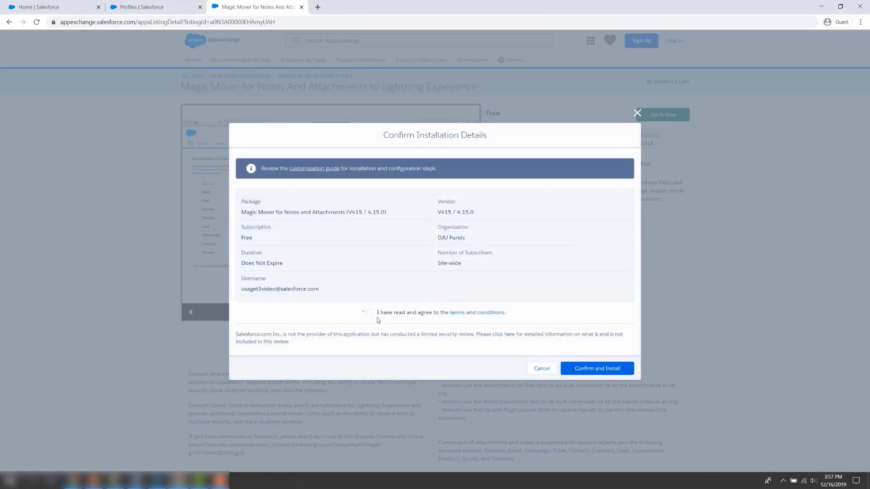
left_click(370, 313)
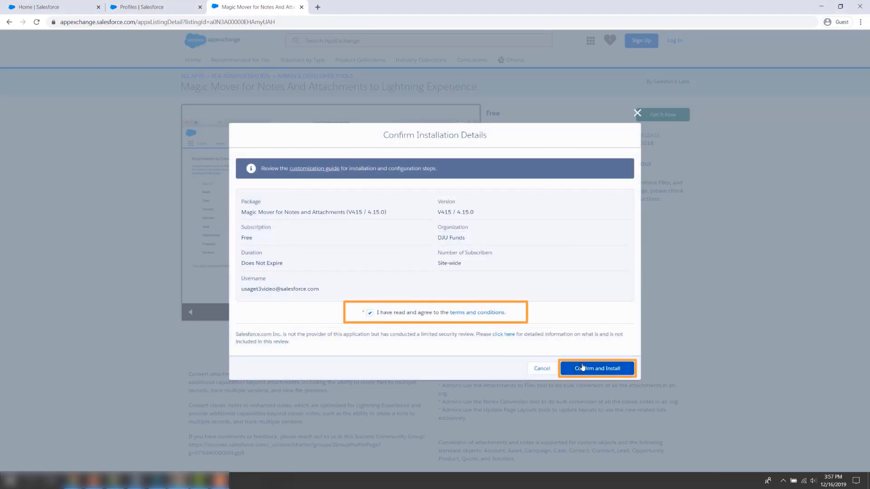
left_click(596, 368)
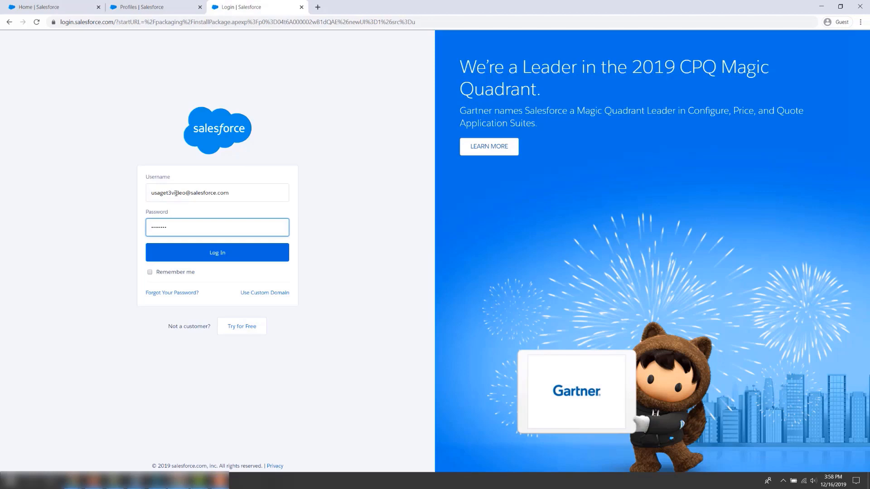
Log in to reach the Magic Mover Install Package page with Install for Admins Only.
left_click(217, 253)
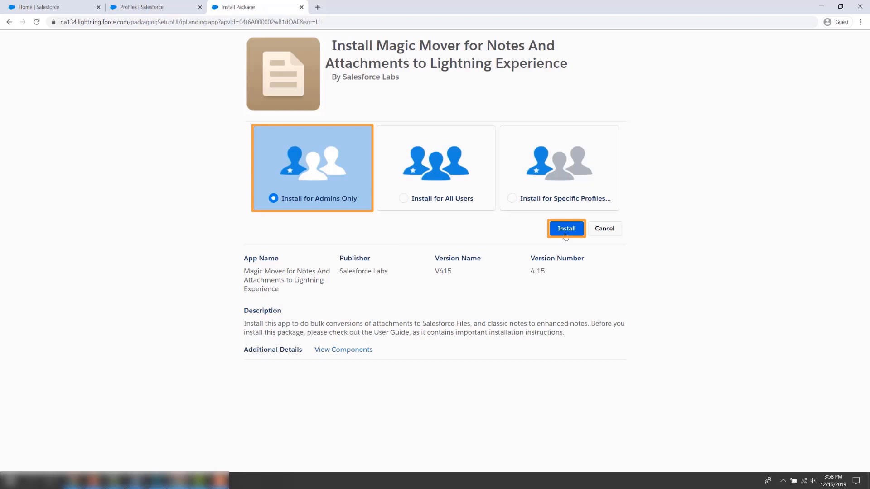
Install Magic Mover for Admins Only and wait for Installation Complete.
left_click(565, 228)
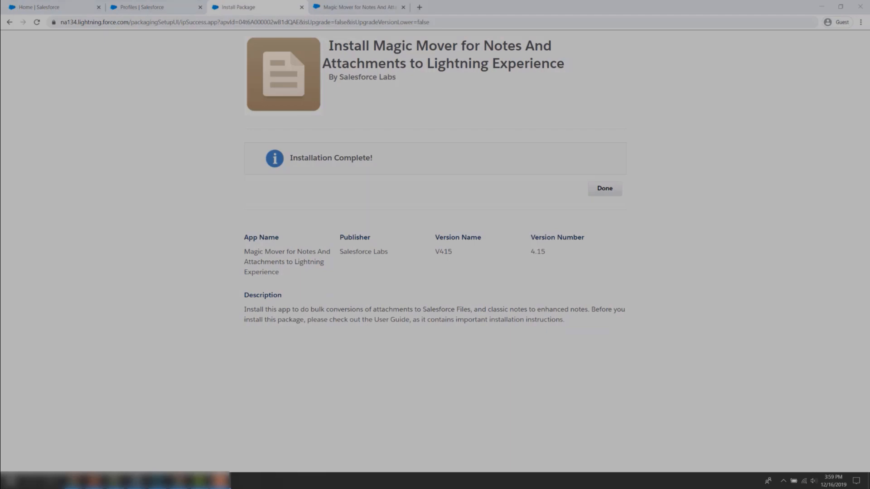
Finish the install and find 'installed' in Quick Find to view Installed Packages.
left_click(604, 188)
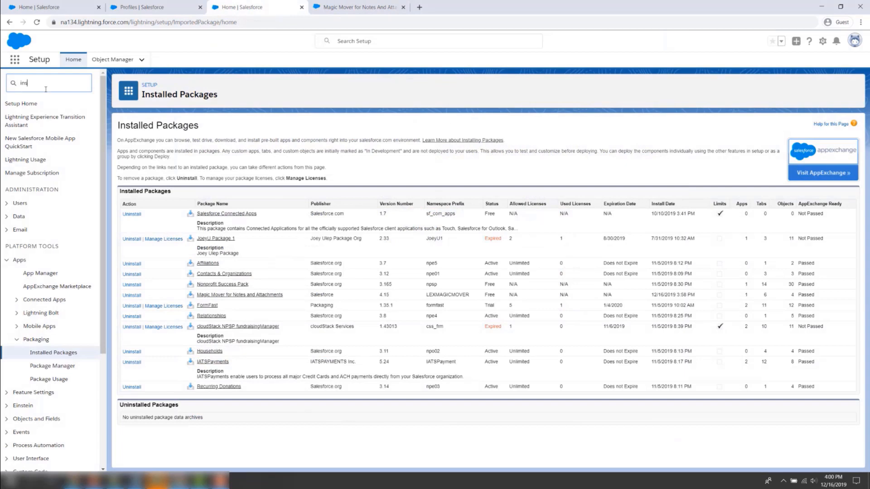
type("installed")
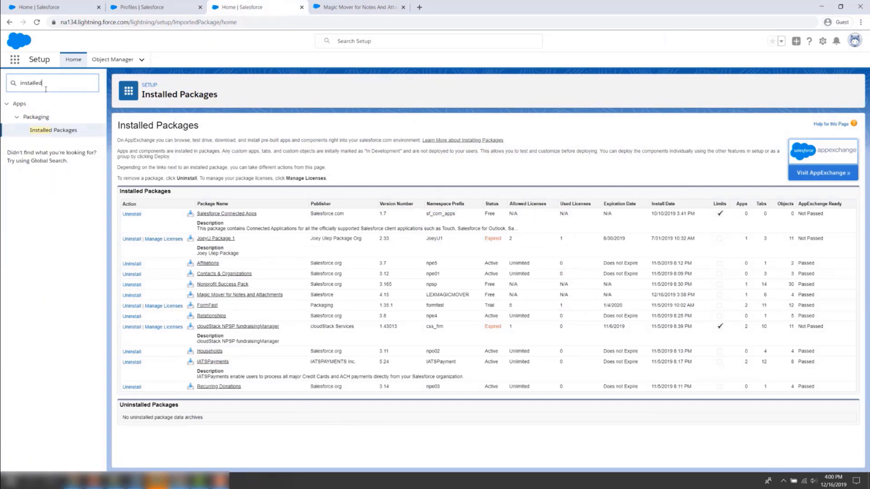